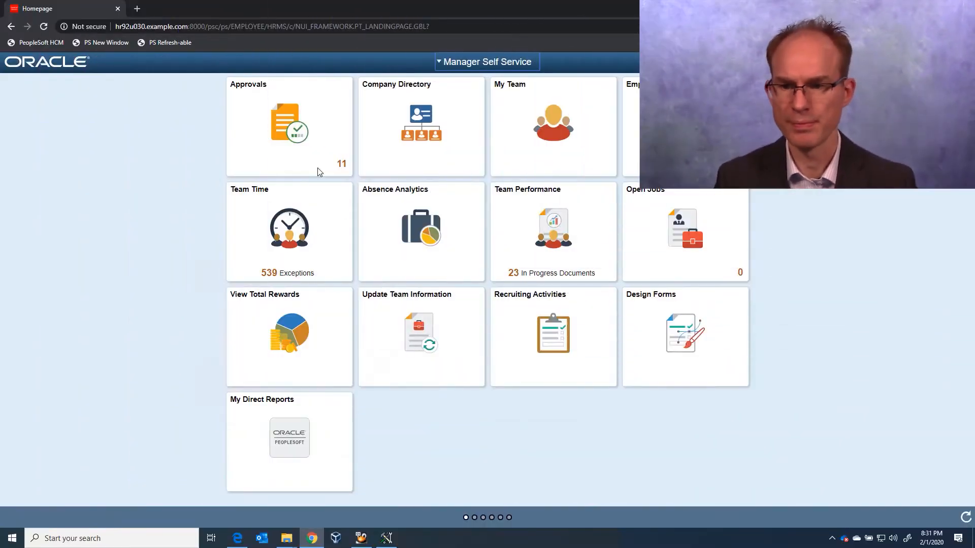
# - Launch DevTools via the page context menu's Inspect option to view the header markup
pyautogui.rightClick(319, 172)
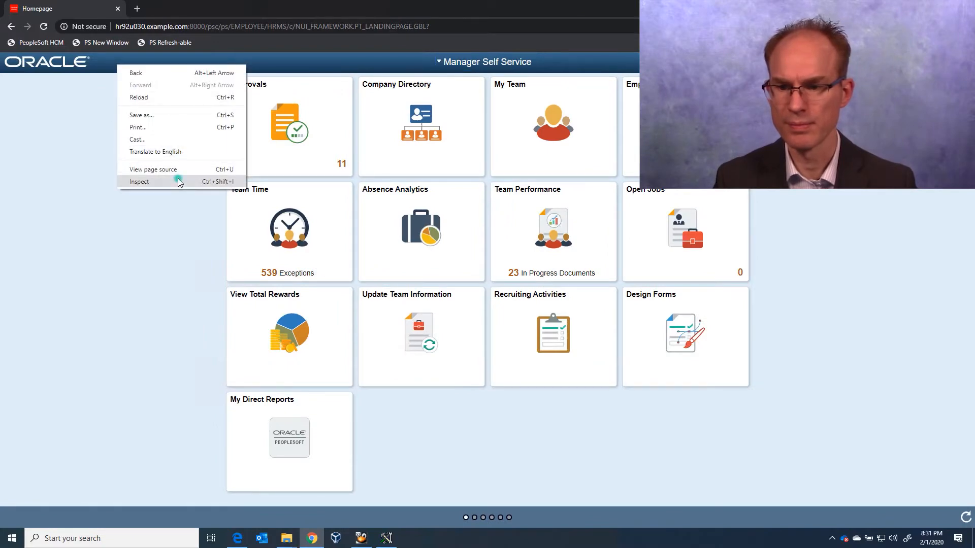
pyautogui.click(138, 181)
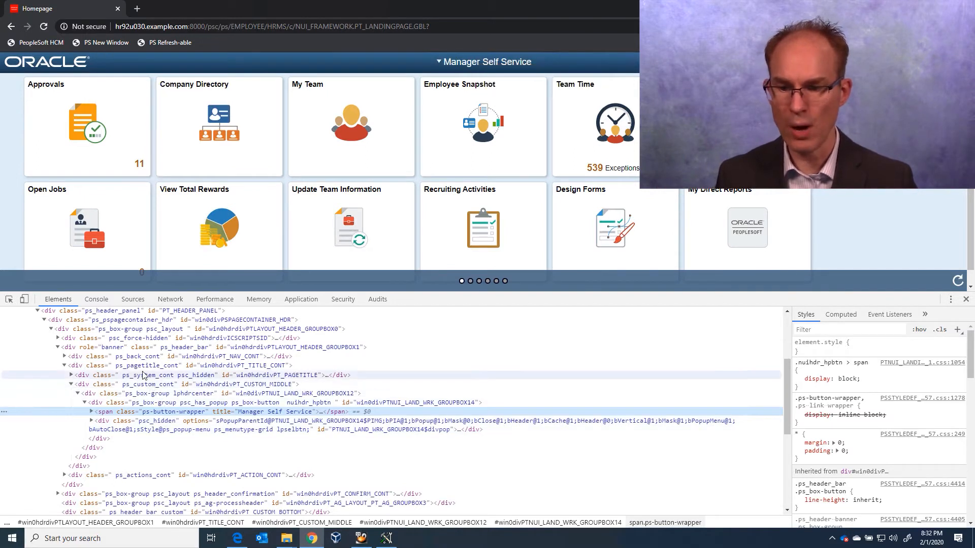
pyautogui.moveTo(135, 347)
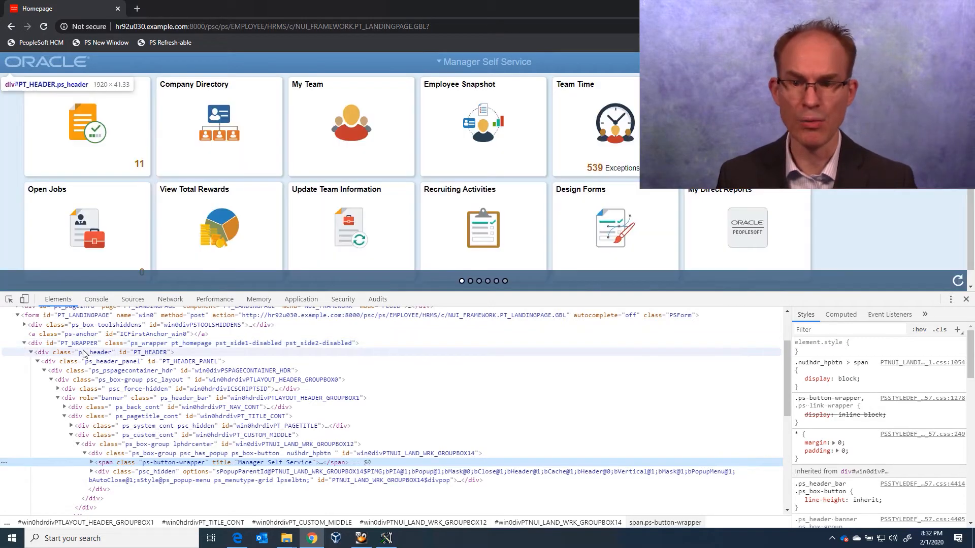
# - Select the ps_header_bar div under PT_HEADER and view its computed linear-gradient background-image
pyautogui.click(84, 351)
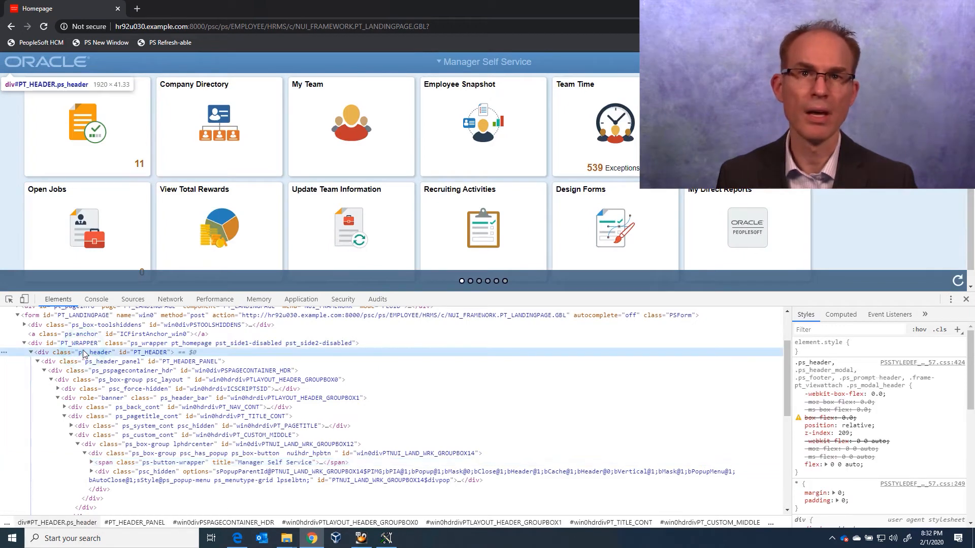
pyautogui.click(840, 314)
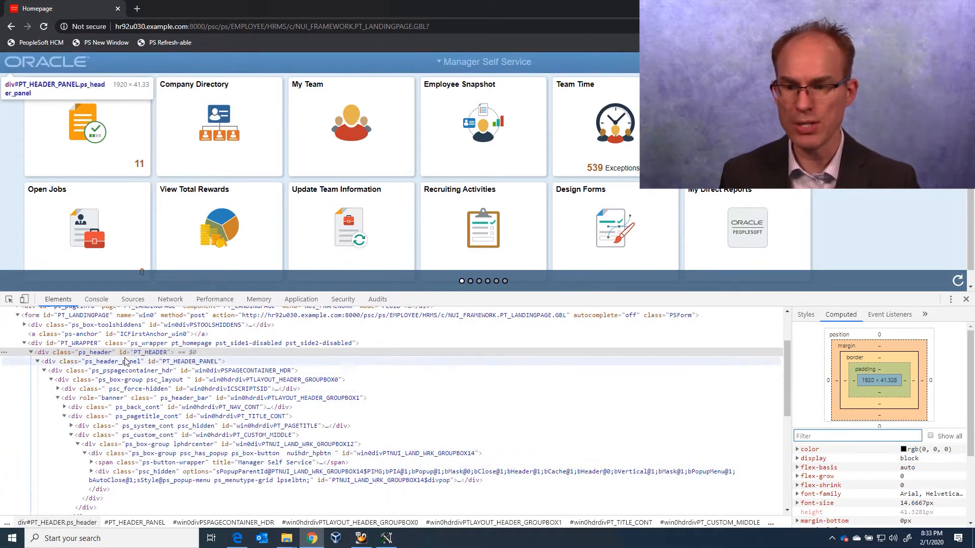
pyautogui.click(96, 351)
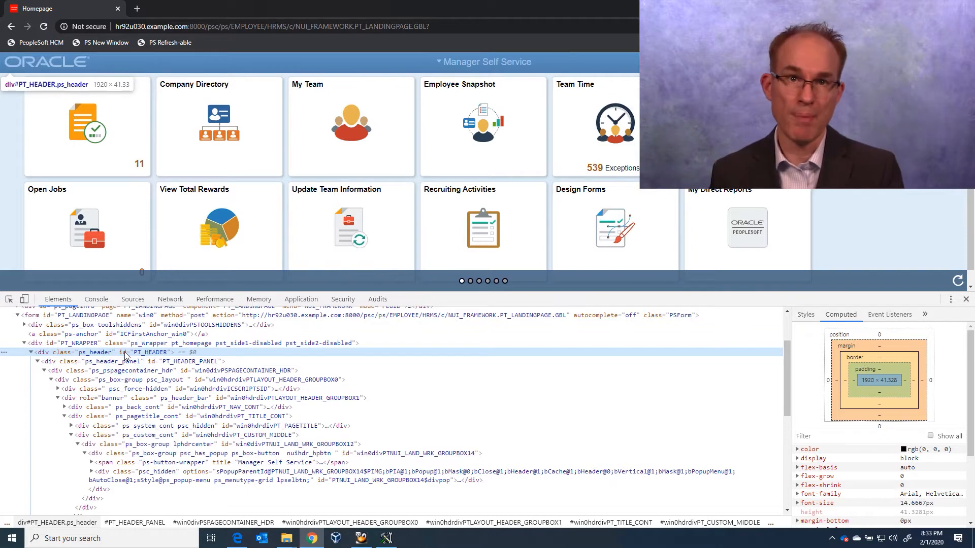
pyautogui.click(111, 362)
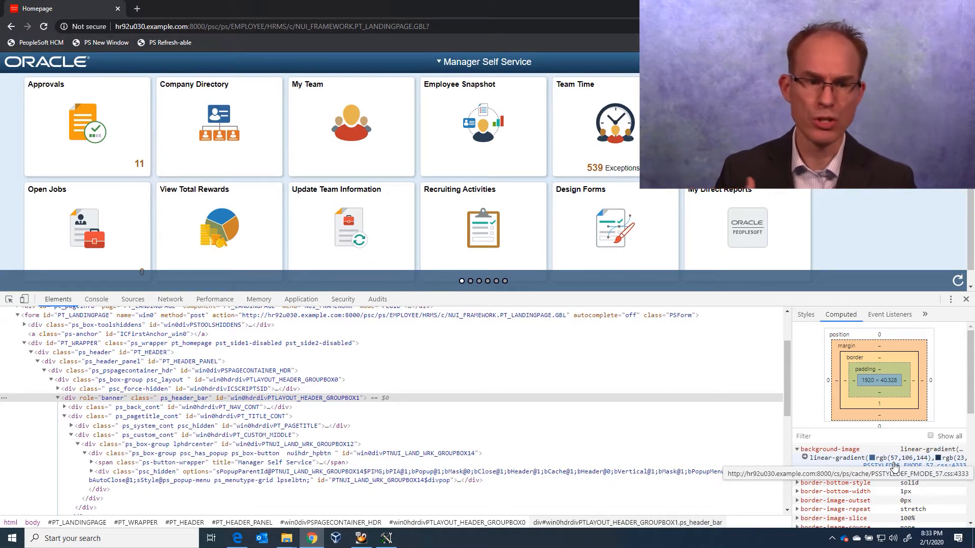
# - Add an inspector-stylesheet rule for .ps_header_bar with background-image: none
pyautogui.click(805, 315)
pyautogui.write('background-image: none;')
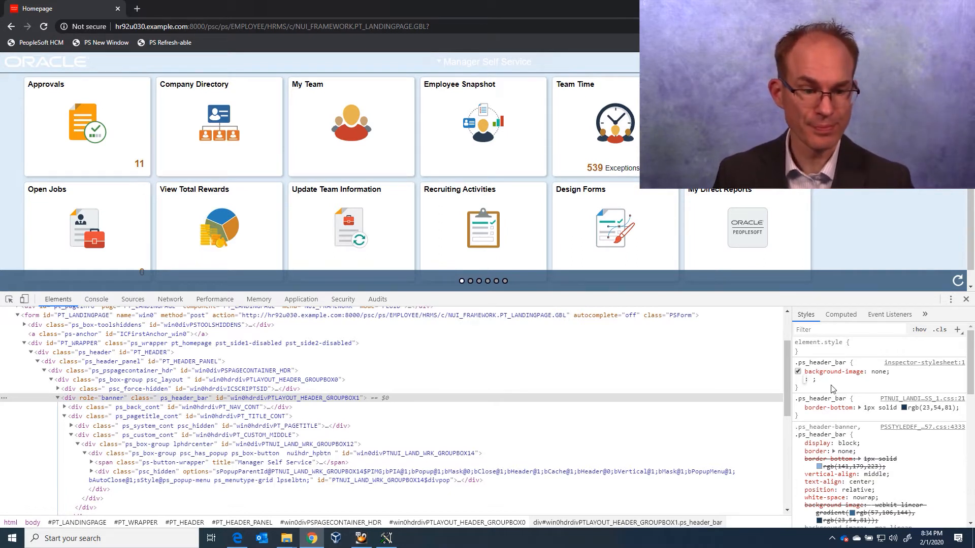
# - Retarget the rule to #PT_WRAPPER .ps_header_bar and begin a border declaration
pyautogui.click(841, 315)
pyautogui.write('border')
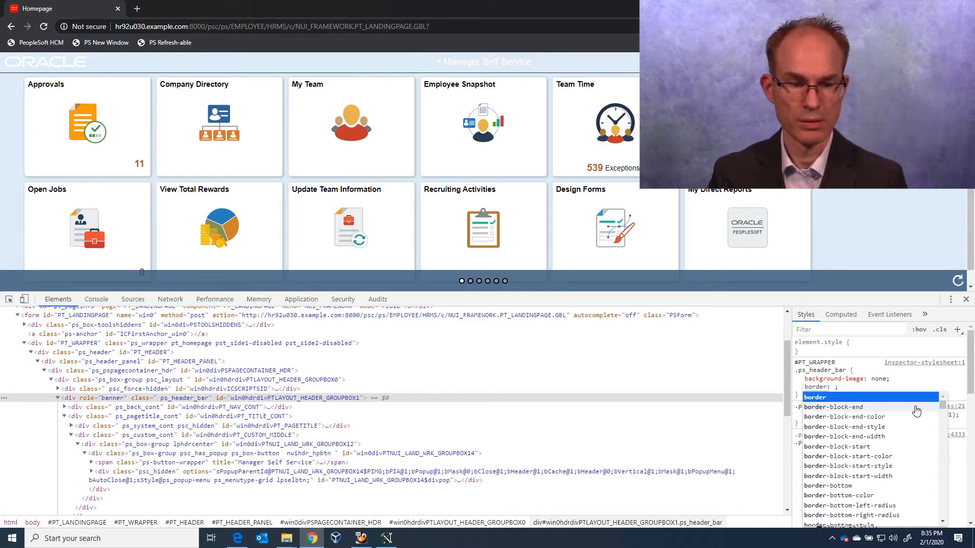
# - Set border: #000 and background: #000 so the Fluid header bar turns black
pyautogui.click(815, 397)
pyautogui.write('background: #000;')
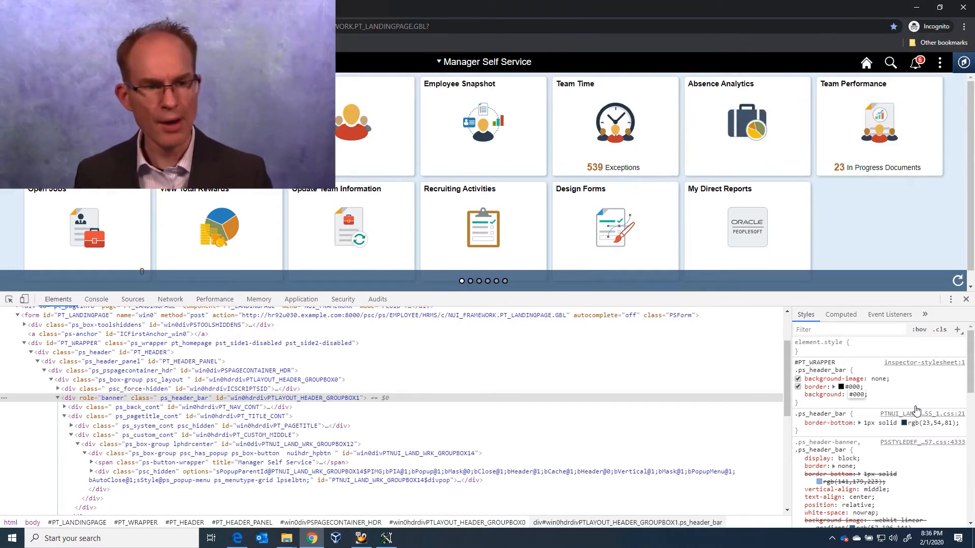
pyautogui.moveTo(962, 63)
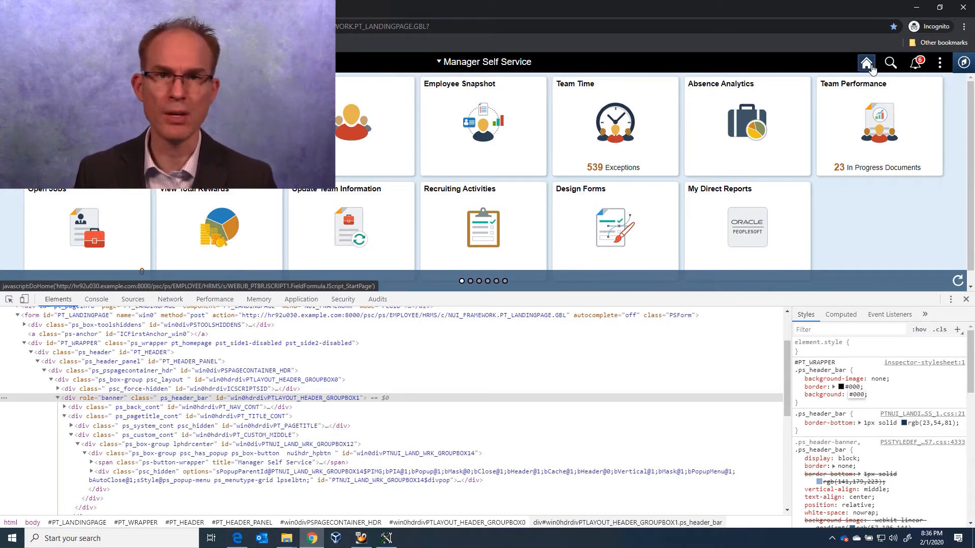
pyautogui.moveTo(866, 63)
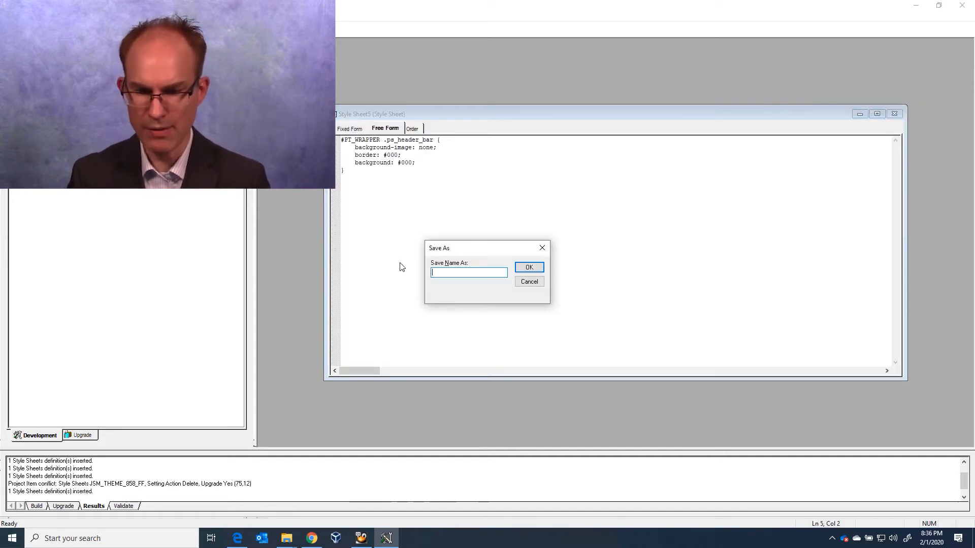
# - Save the CSS as free-form style sheet JSM_THEME_858_FLUID_FF and insert it into the project
pyautogui.write('JSM_')
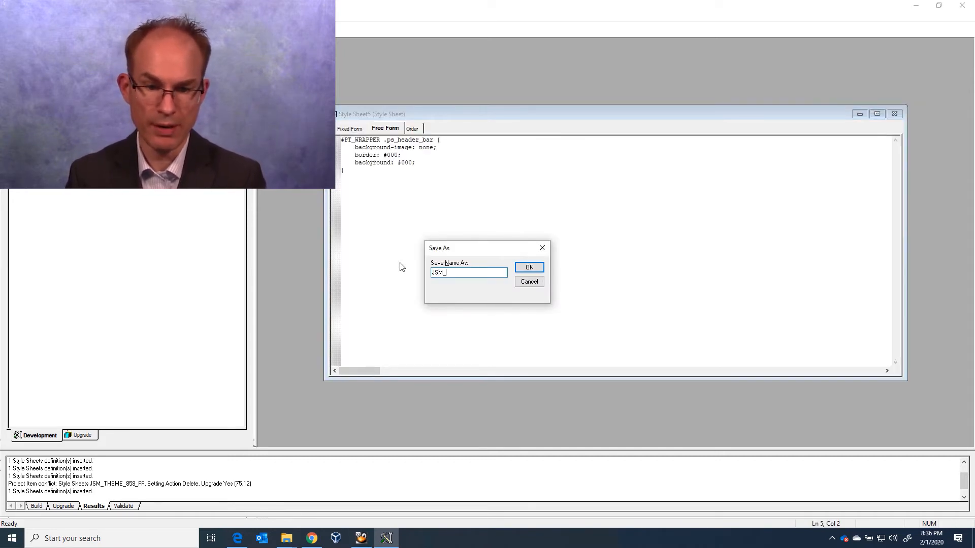
pyautogui.write('THEME_858_')
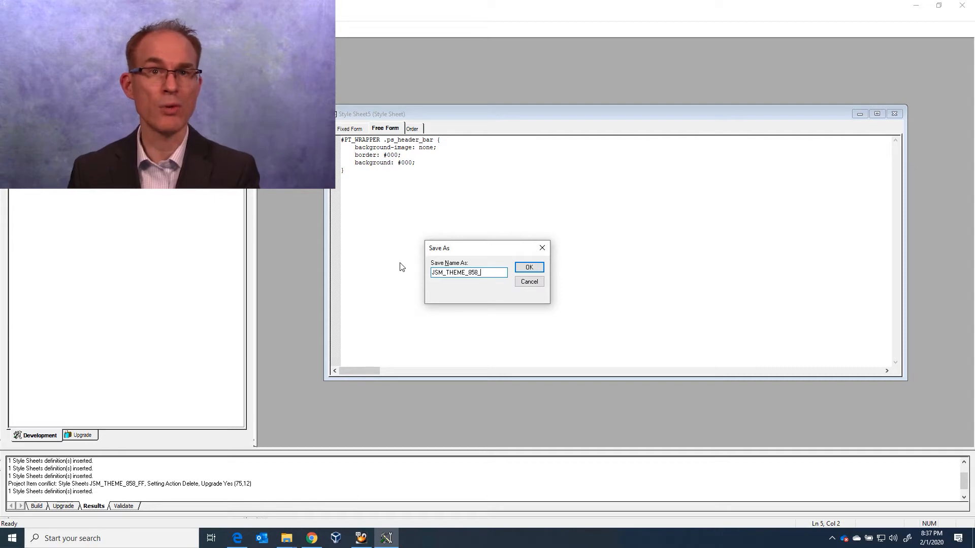
pyautogui.write('FLUID_FF')
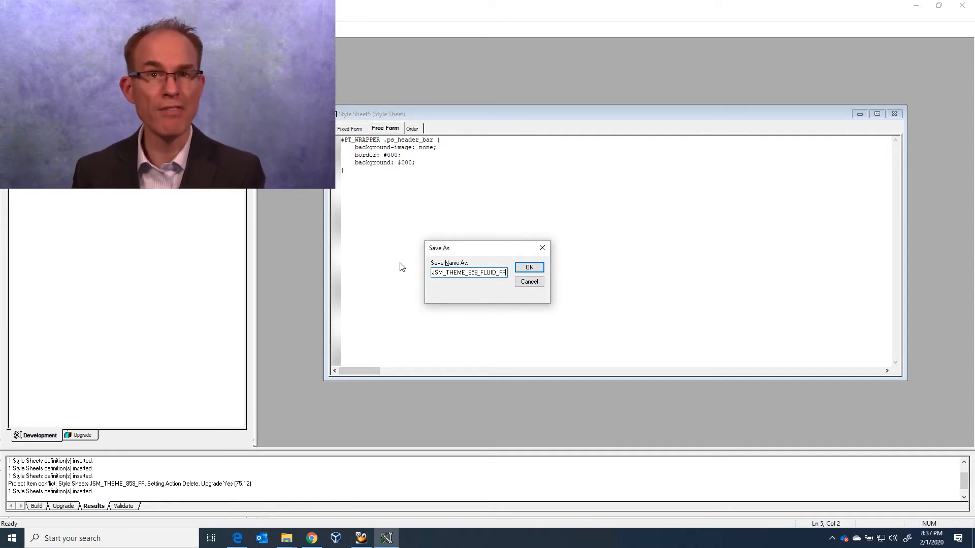
pyautogui.click(529, 267)
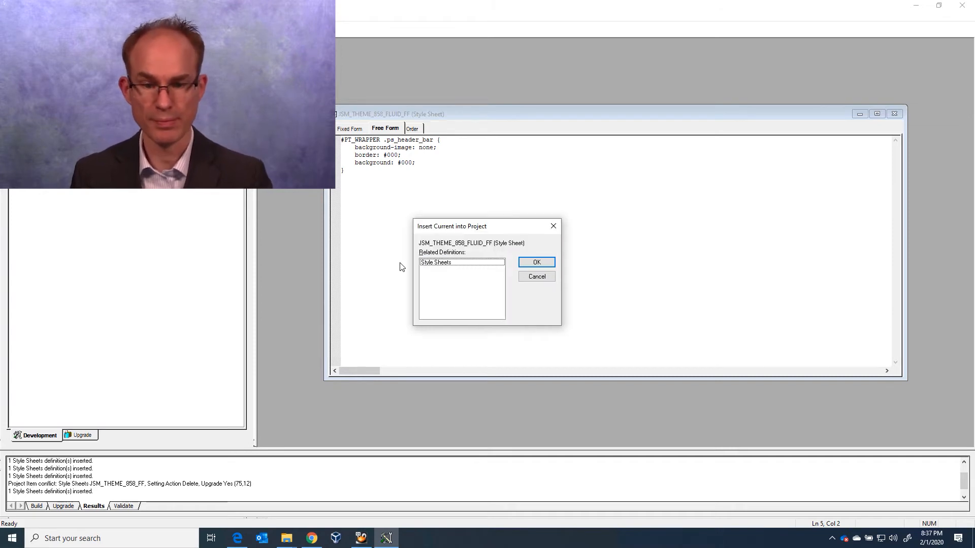
pyautogui.click(536, 262)
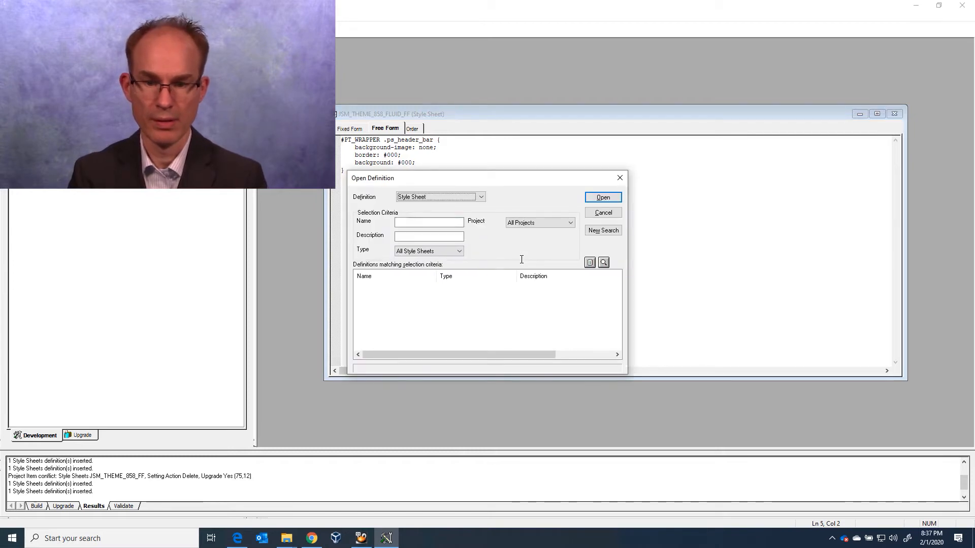
# - Insert JSM_THEME_858_FLUID_FF as a sub style sheet of PSSTYLEDEF_FMODE and review the sub style sheet order
pyautogui.write('PSSTYLEDEF_F')
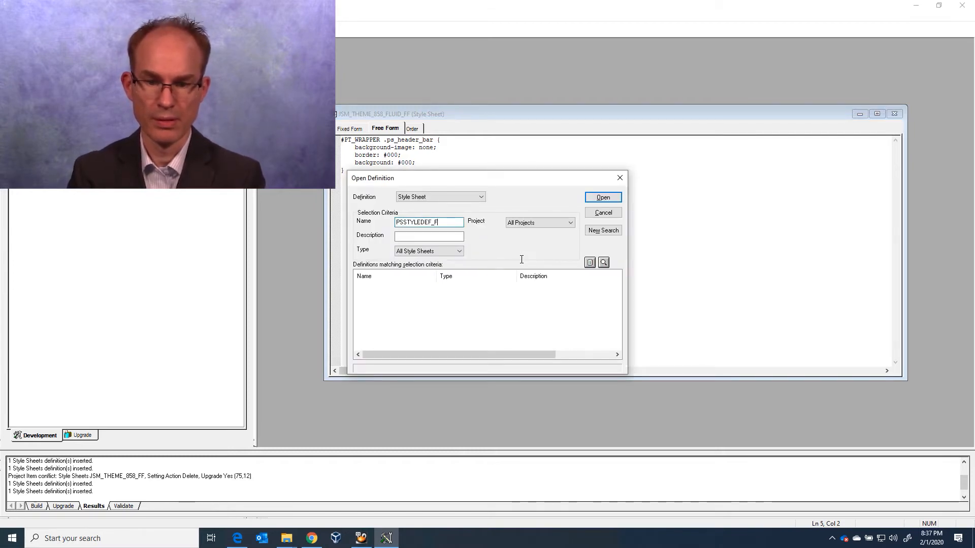
pyautogui.click(603, 197)
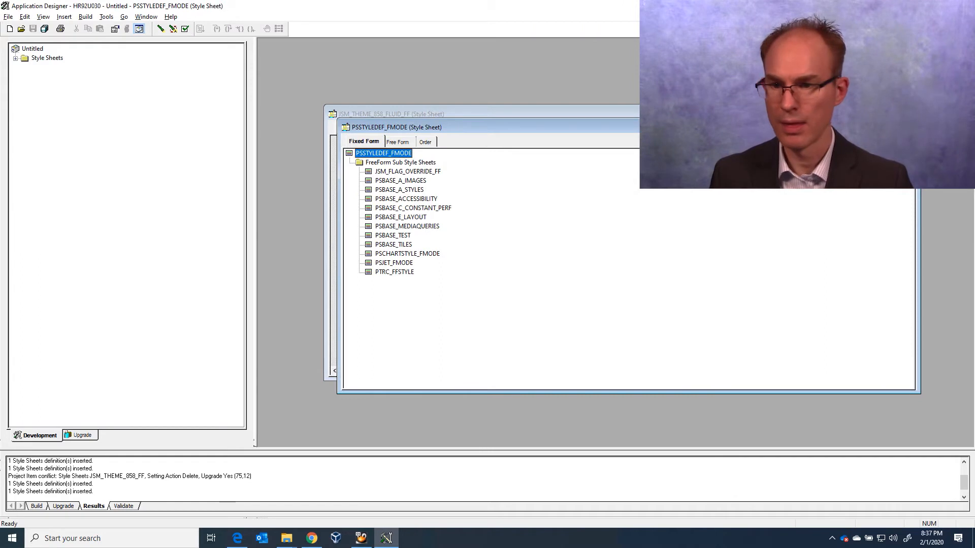
pyautogui.click(61, 17)
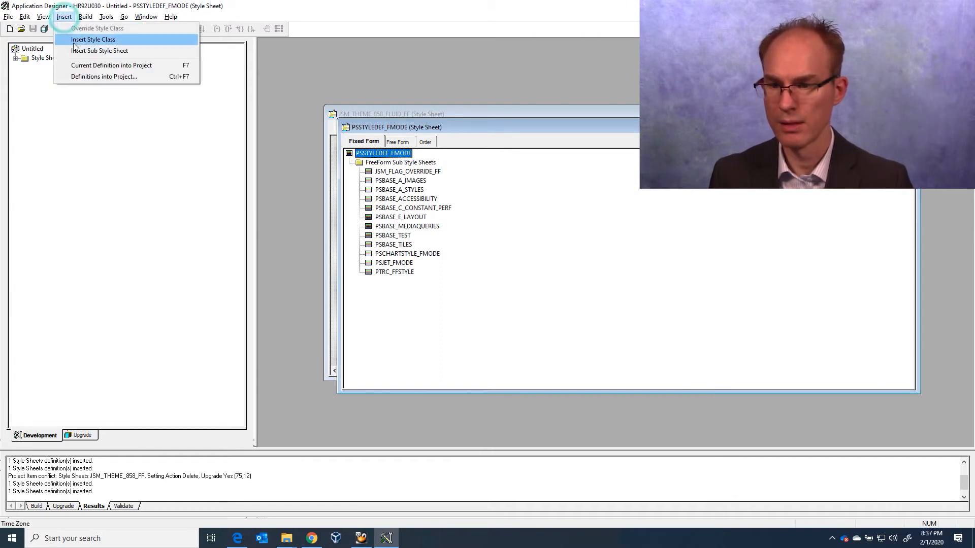
pyautogui.click(100, 51)
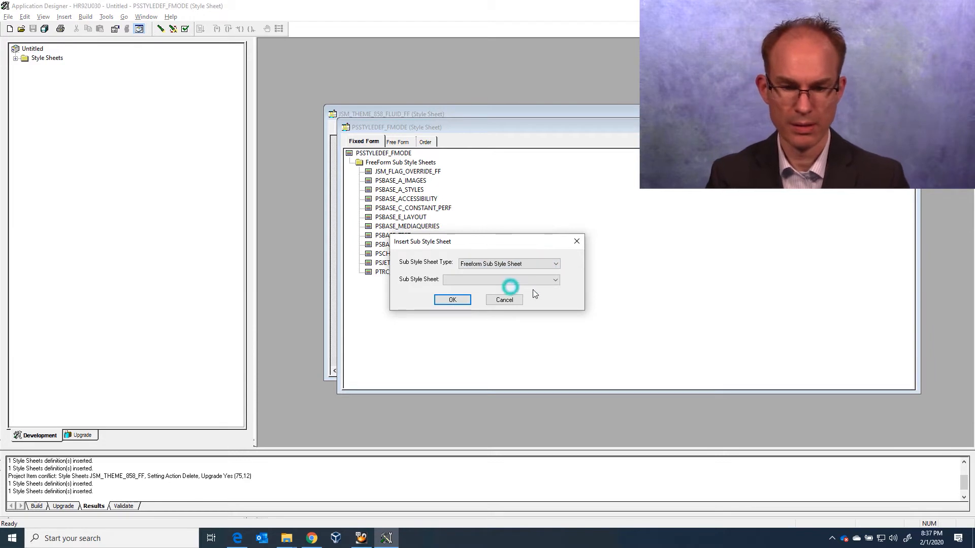
pyautogui.click(556, 281)
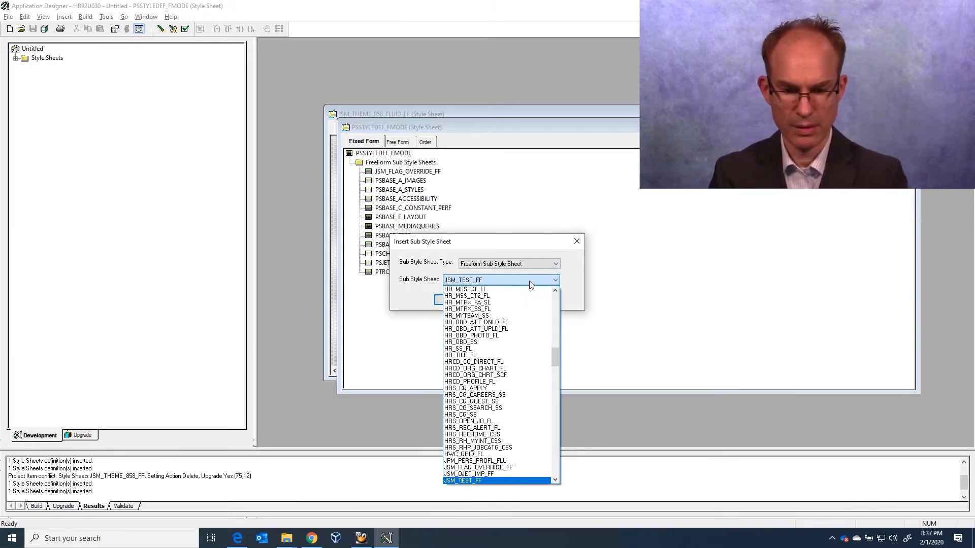
pyautogui.click(485, 481)
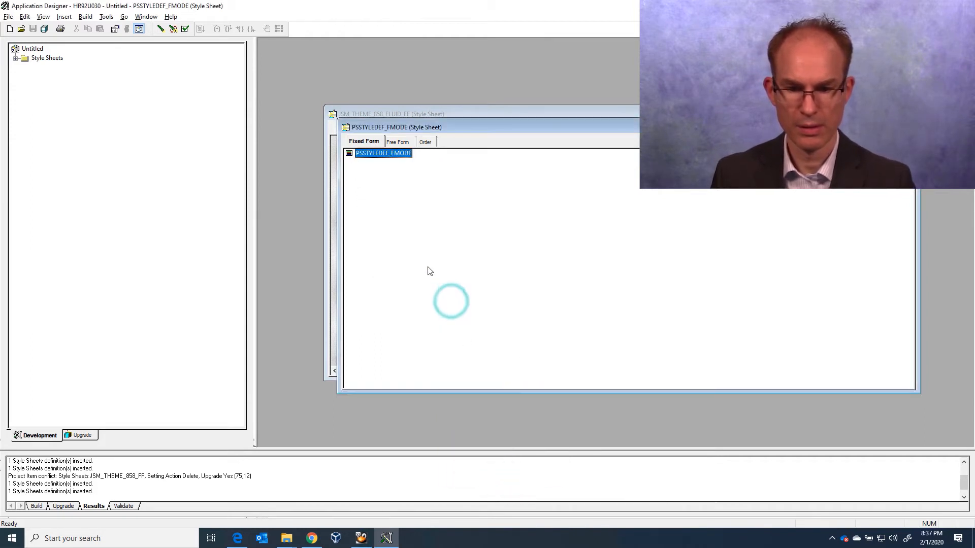
pyautogui.click(424, 142)
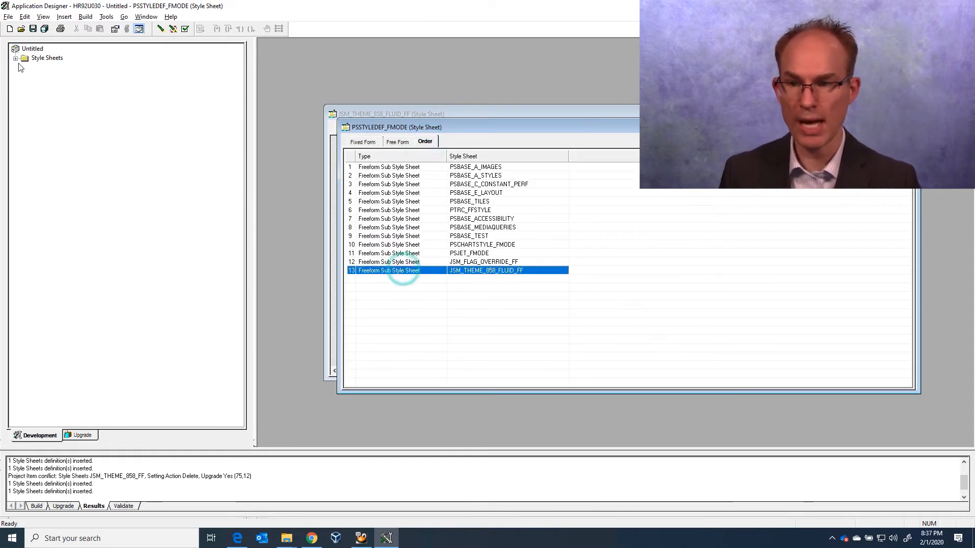
# - Insert the PSSTYLEDEF_FMODE definition into the current project
pyautogui.click(34, 29)
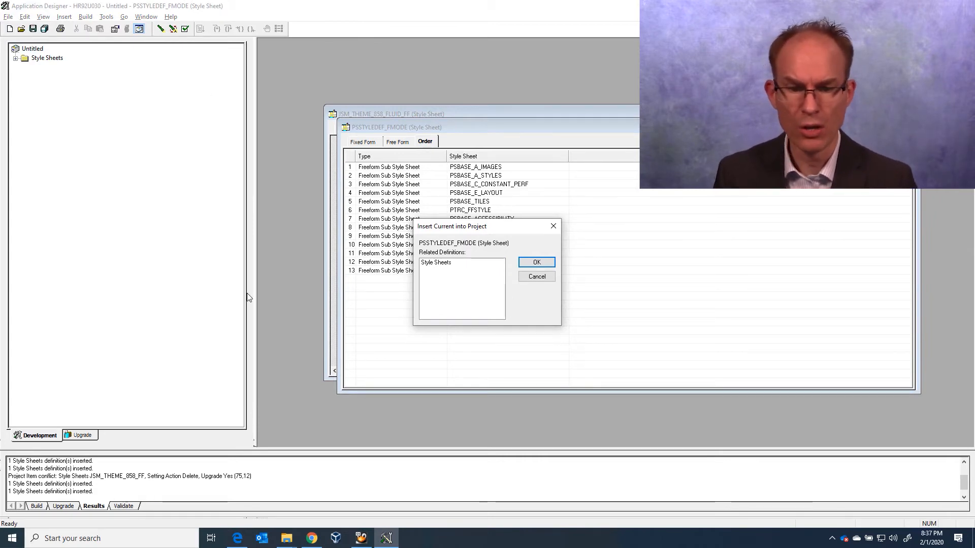
pyautogui.click(536, 262)
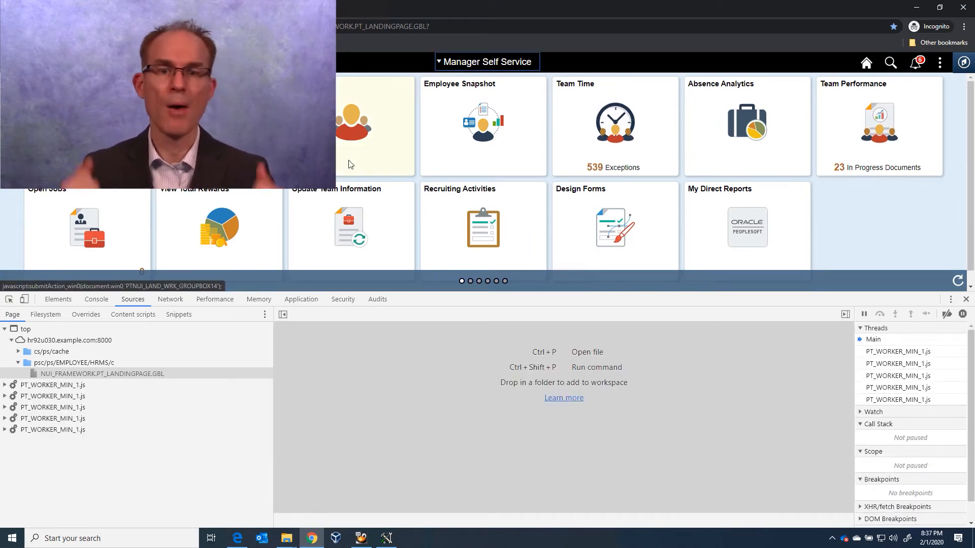
pyautogui.moveTo(353, 153)
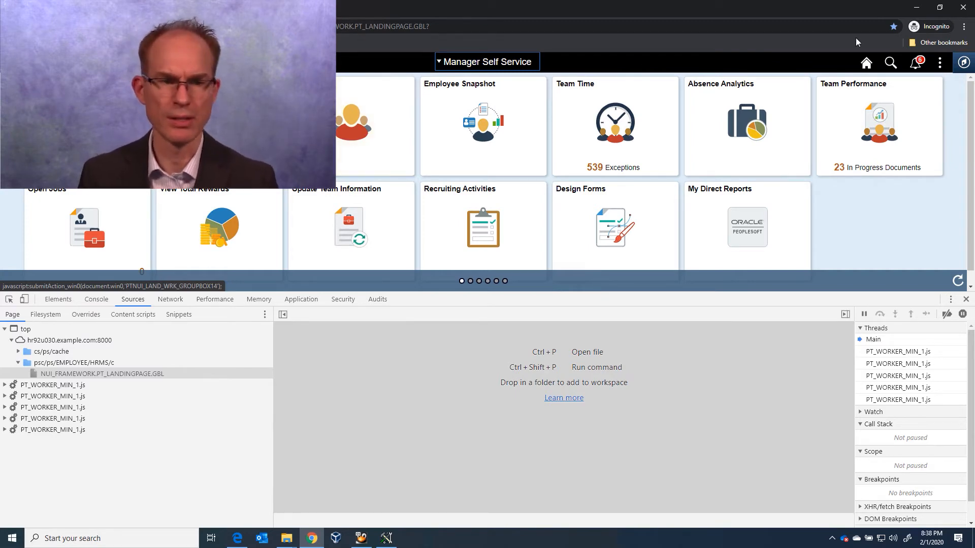
# - Close DevTools and reopen the NavBar to browse the Navigator on the full-width homepage
pyautogui.click(966, 63)
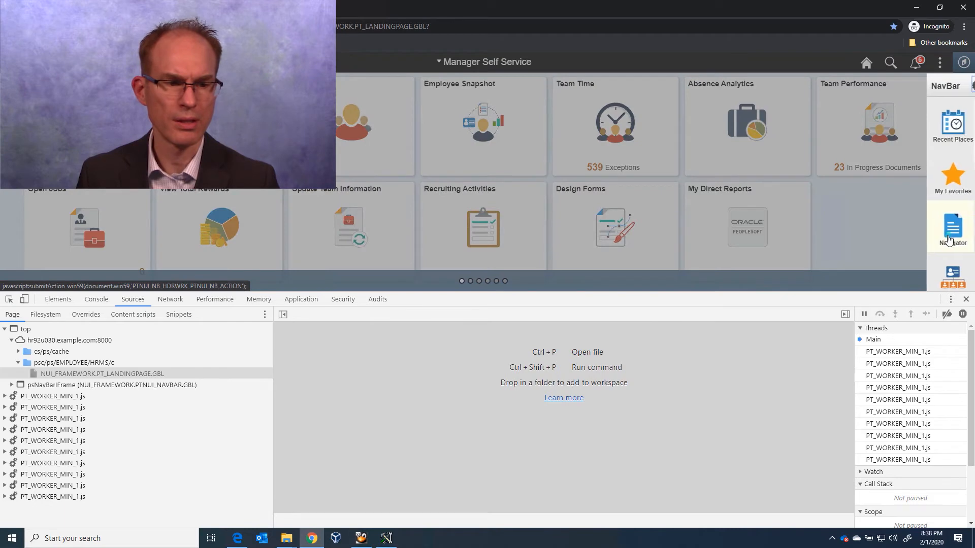
pyautogui.click(951, 228)
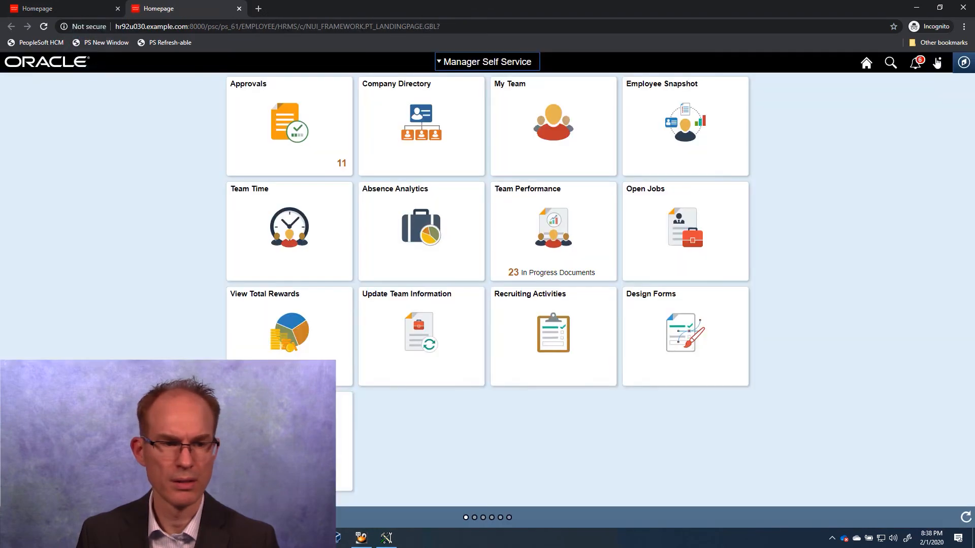
pyautogui.click(963, 63)
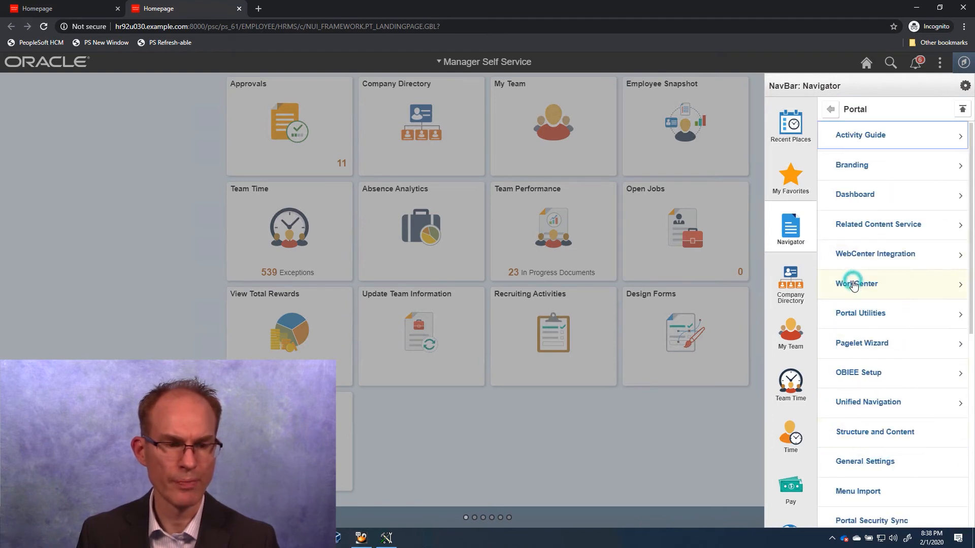
# - Navigate to Branding > Branding System Options and bring up DevTools with F12 on the classic page
pyautogui.click(851, 164)
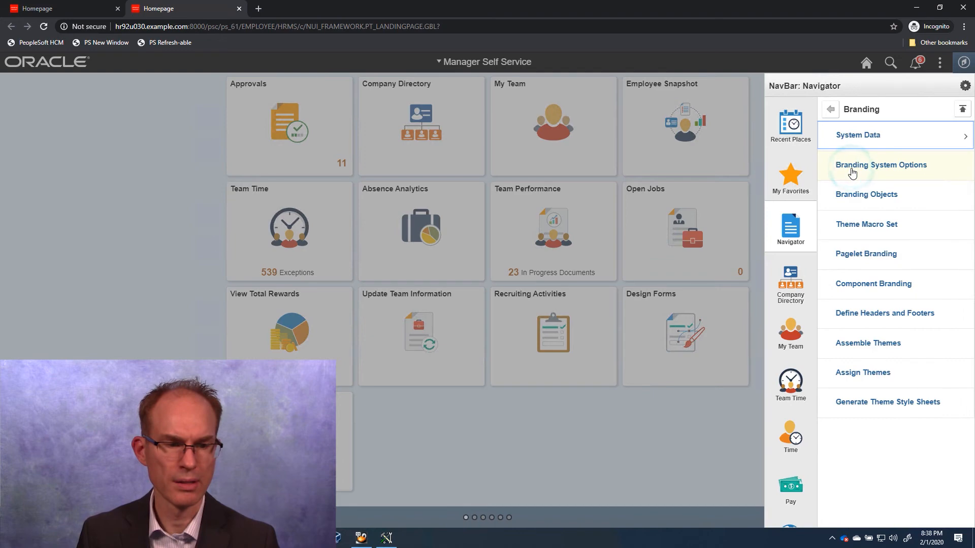
pyautogui.click(881, 164)
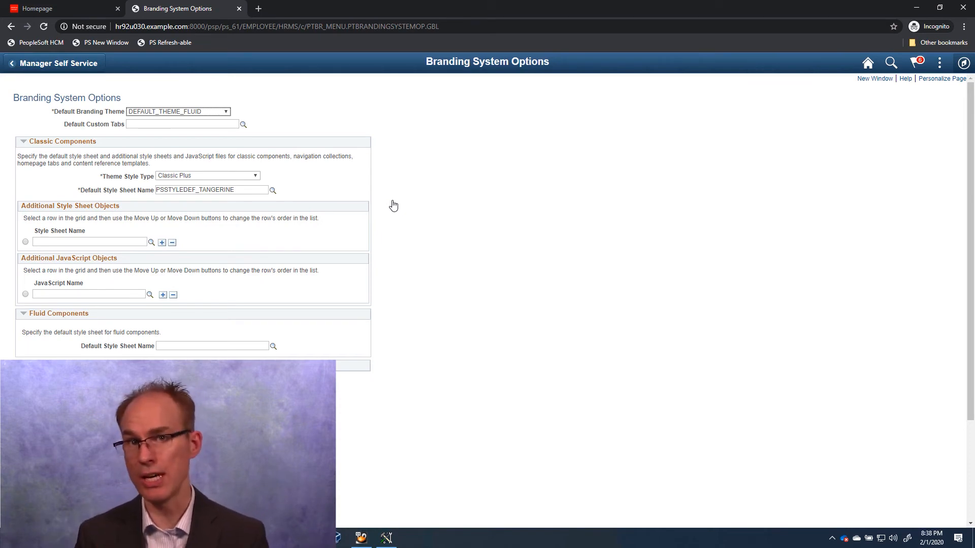
pyautogui.moveTo(144, 77)
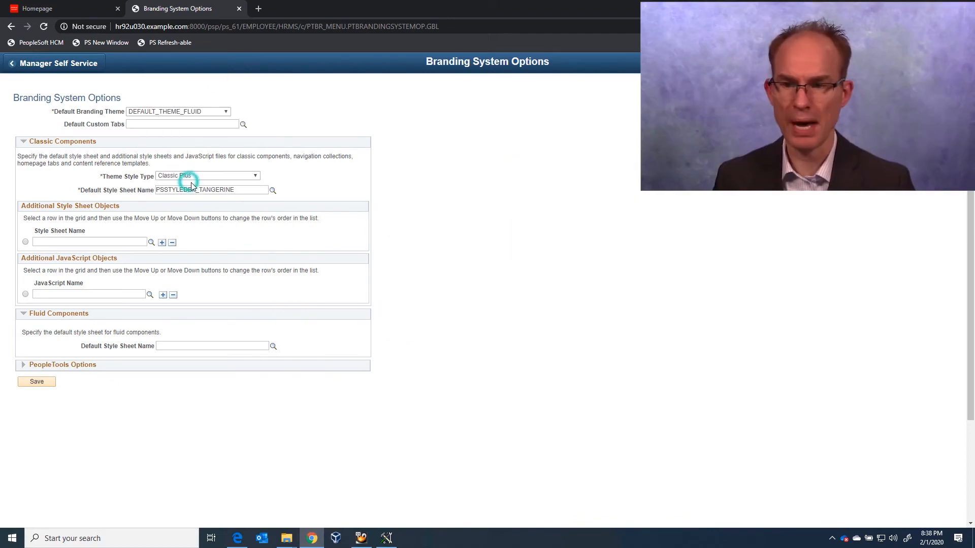
pyautogui.press('F12')
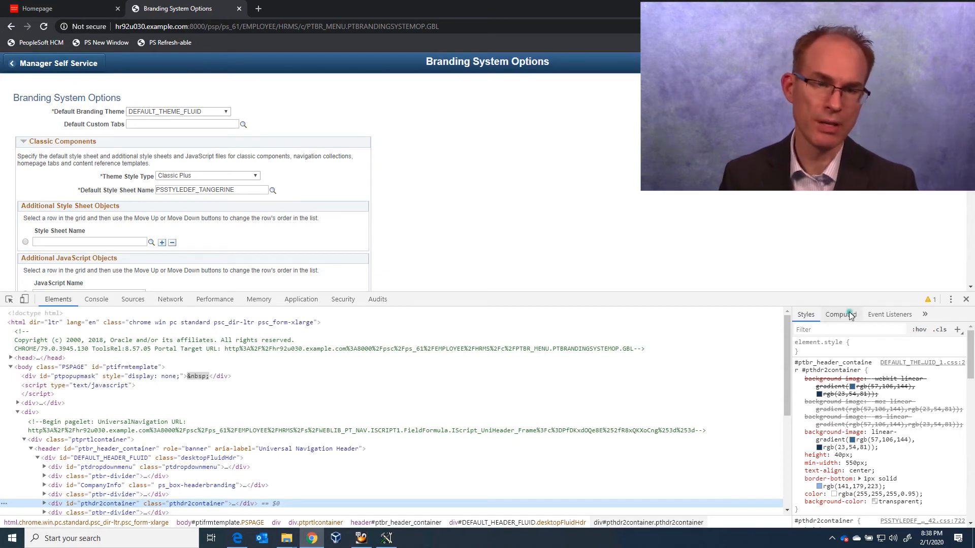
# - Show pthdr2container's computed background-image, tracing the linear-gradient to DEFAULT_THEME_FLUID and PSSTYLEDEF_TANGERINE
pyautogui.click(840, 315)
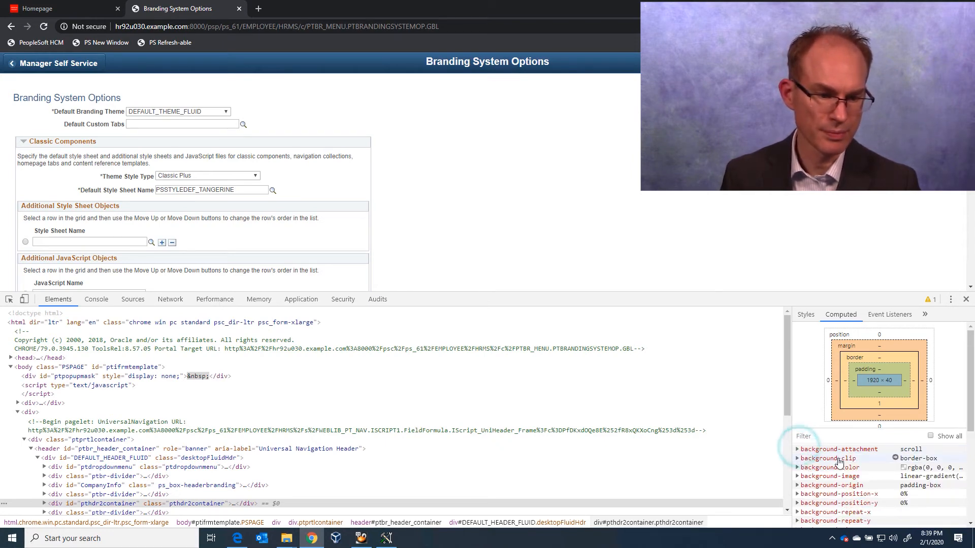
pyautogui.click(797, 475)
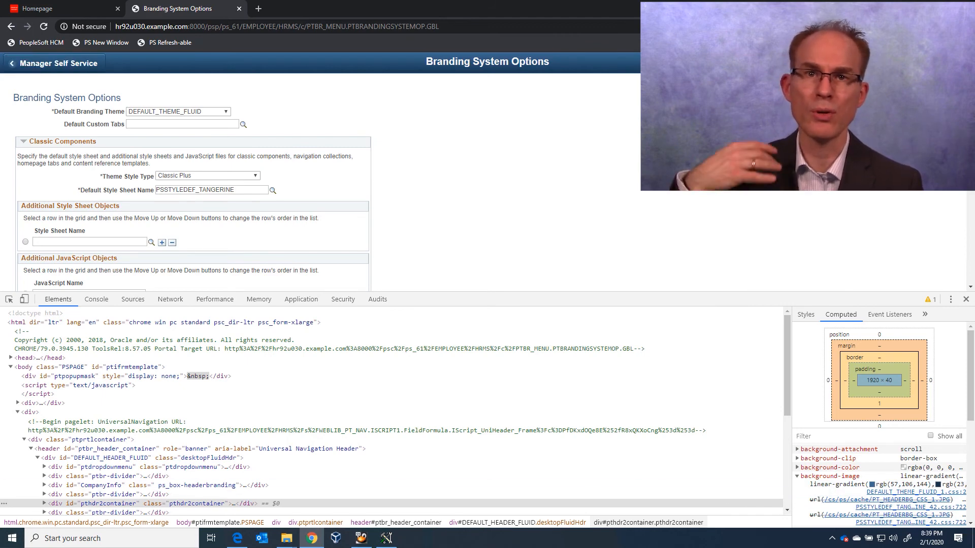
pyautogui.moveTo(655, 361)
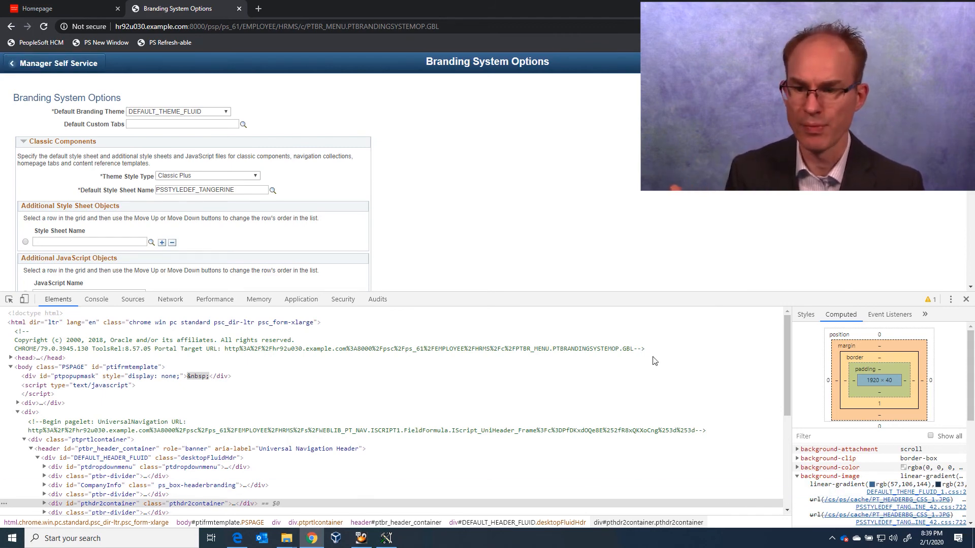